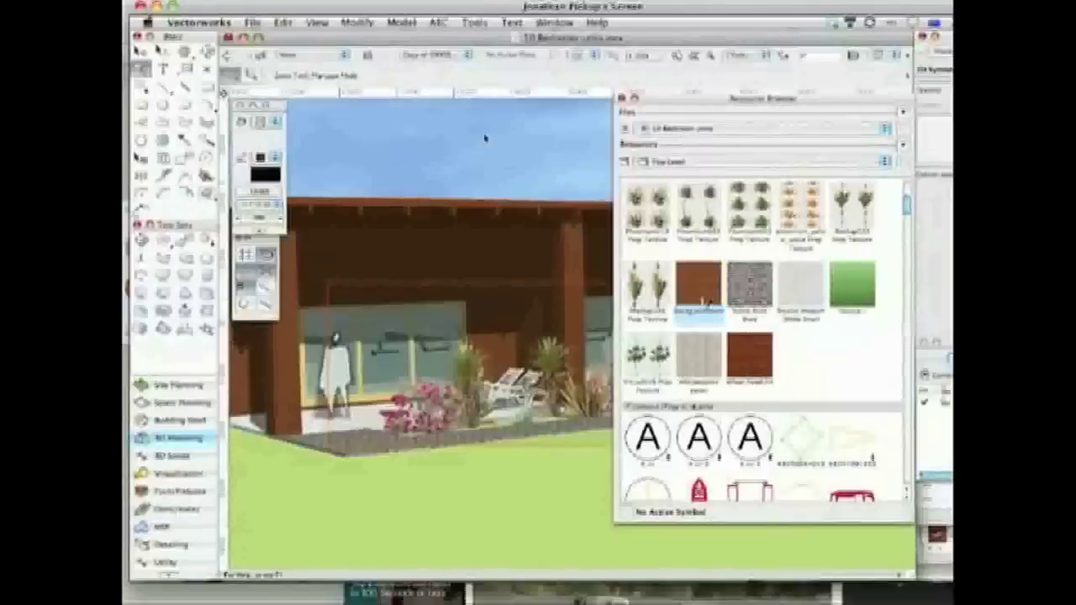
{"action": "mouse_move", "coordinate": [698, 289]}
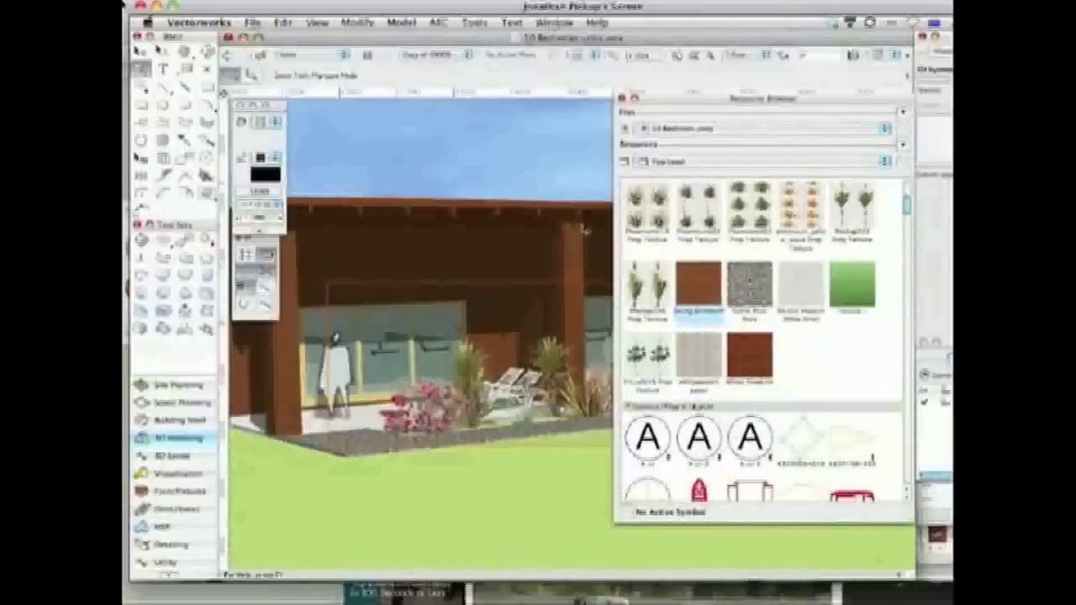
Step: Open the siding texture from the Resource Browser for editing
{"action": "double_click", "coordinate": [696, 293]}
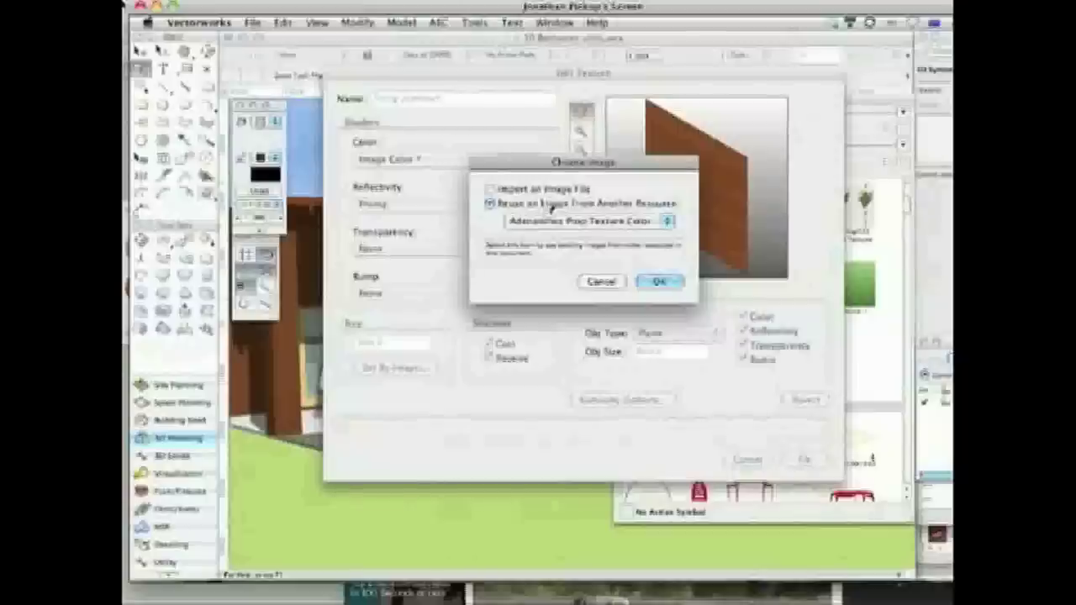
{"action": "left_click", "coordinate": [585, 222]}
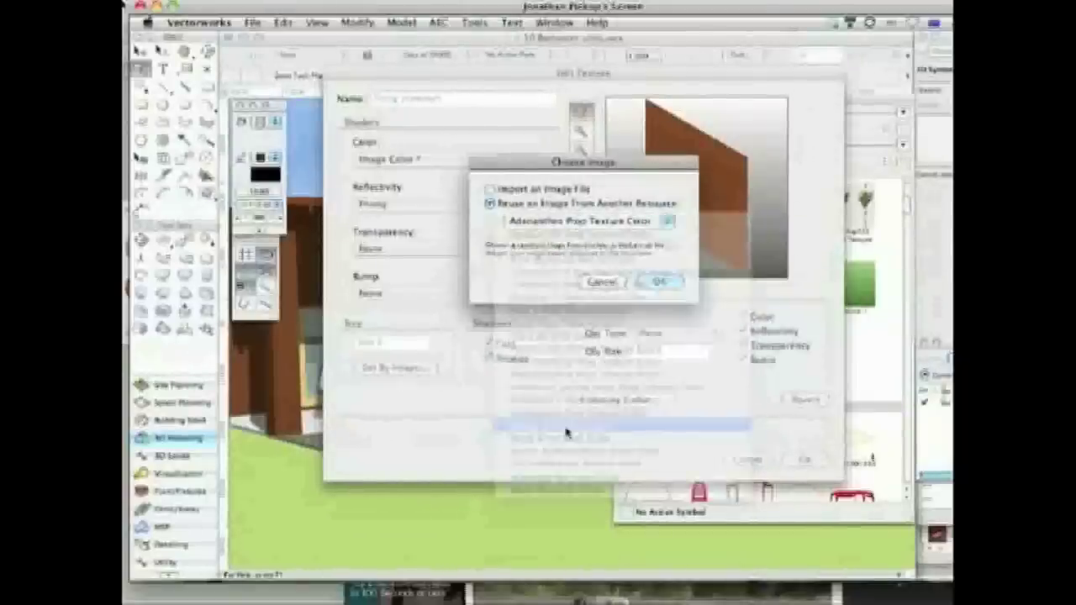
{"action": "left_click", "coordinate": [658, 283]}
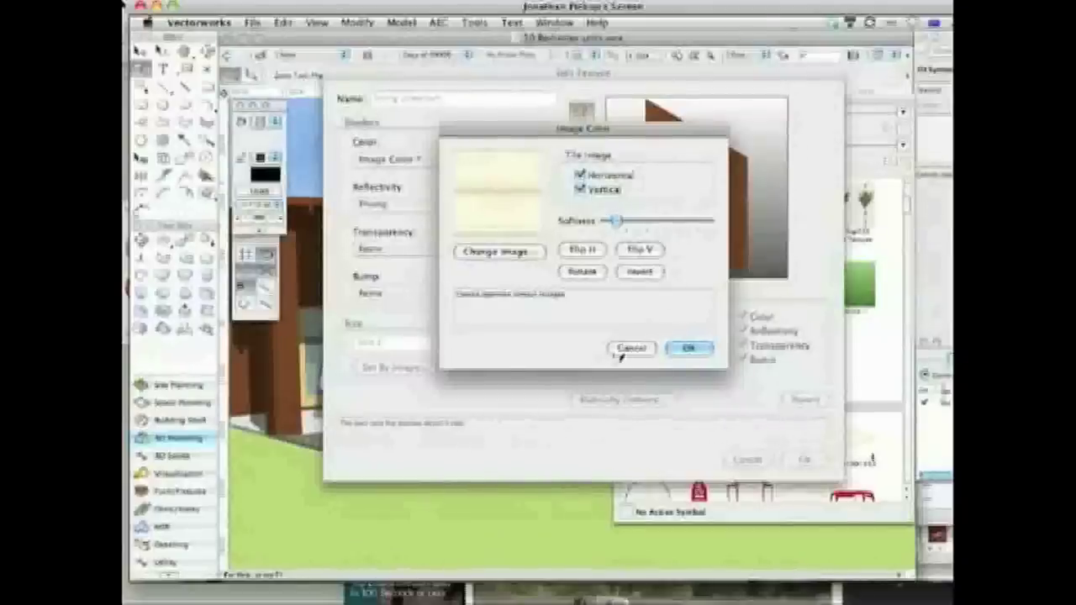
{"action": "left_click", "coordinate": [689, 348]}
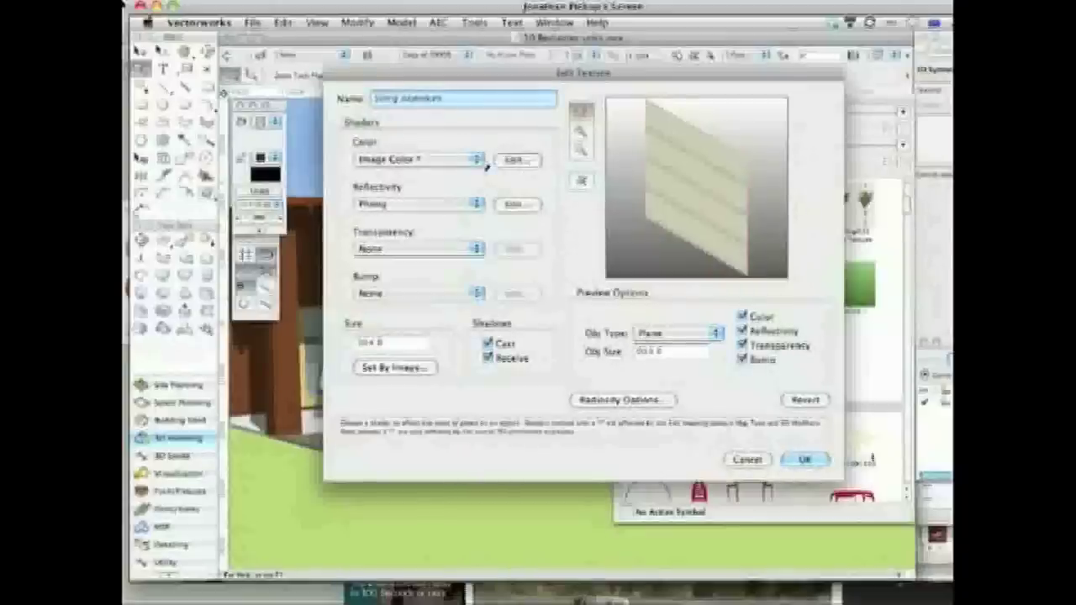
Step: Make the colour shader Filtered Image, reusing the existing siding texture image
{"action": "left_click", "coordinate": [474, 160]}
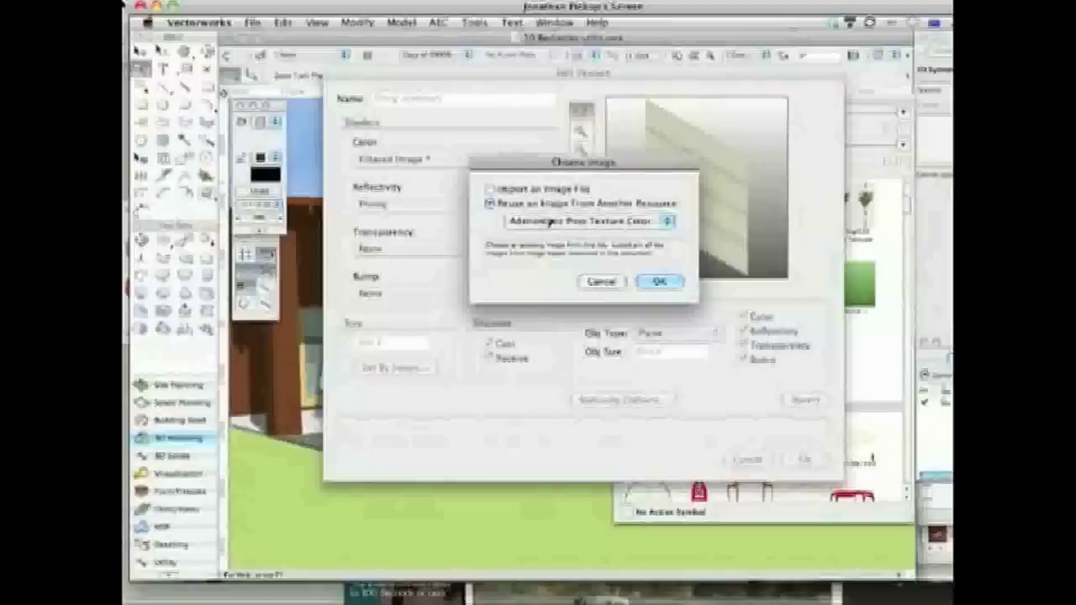
{"action": "left_click", "coordinate": [588, 222]}
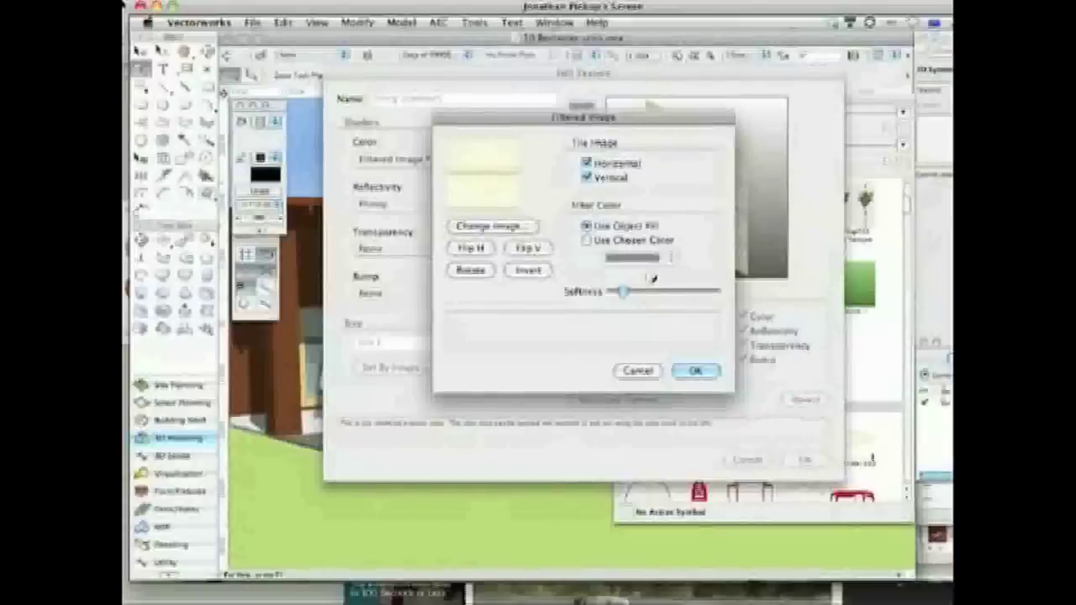
Step: Filter with a chosen colour instead of object fill and bring up the colour palette
{"action": "left_click", "coordinate": [588, 238]}
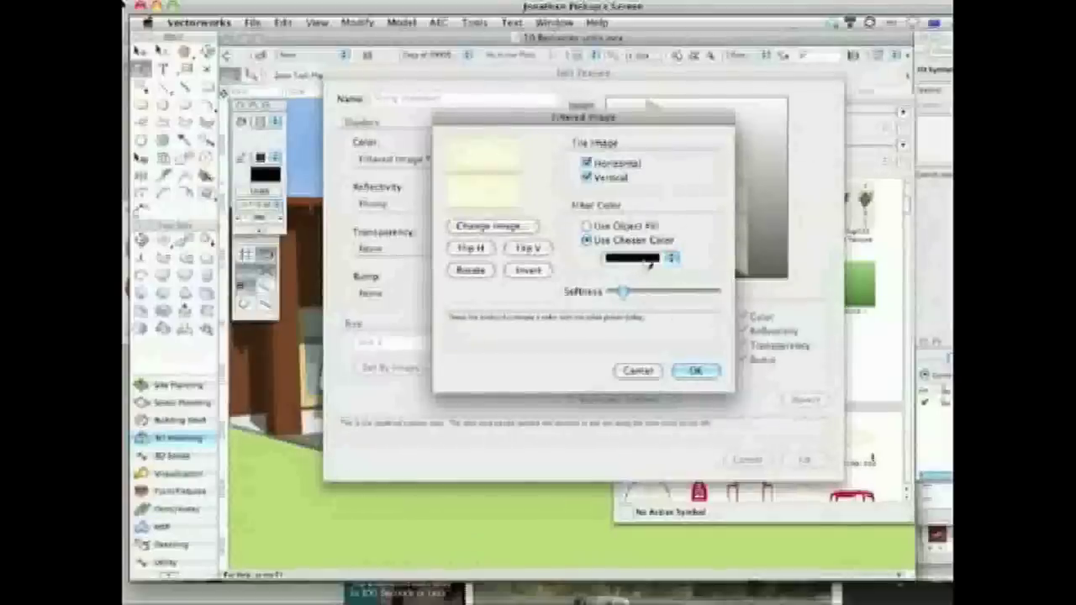
{"action": "left_click", "coordinate": [643, 259]}
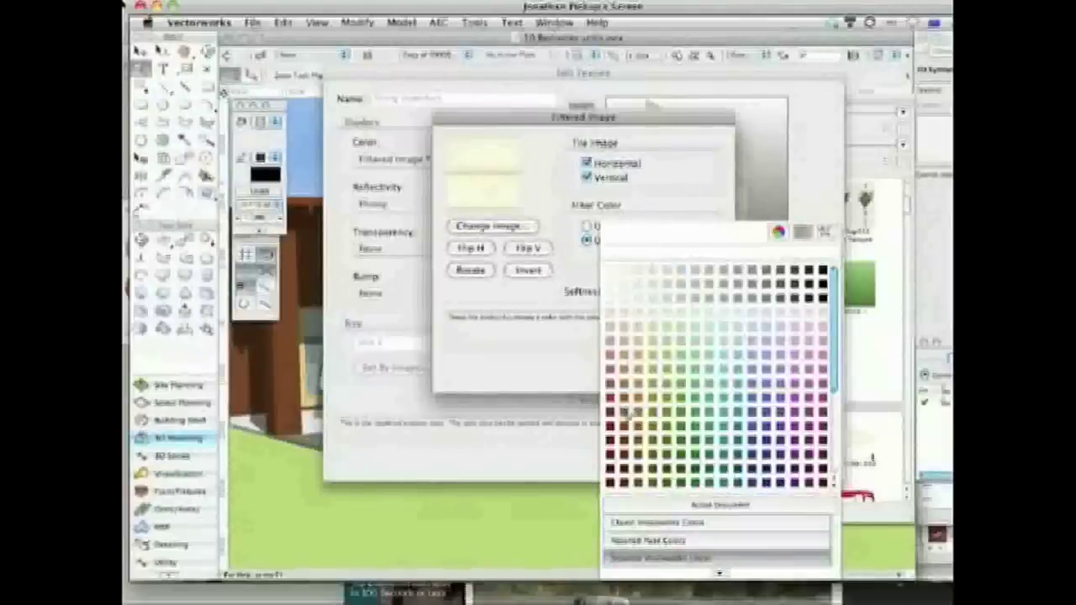